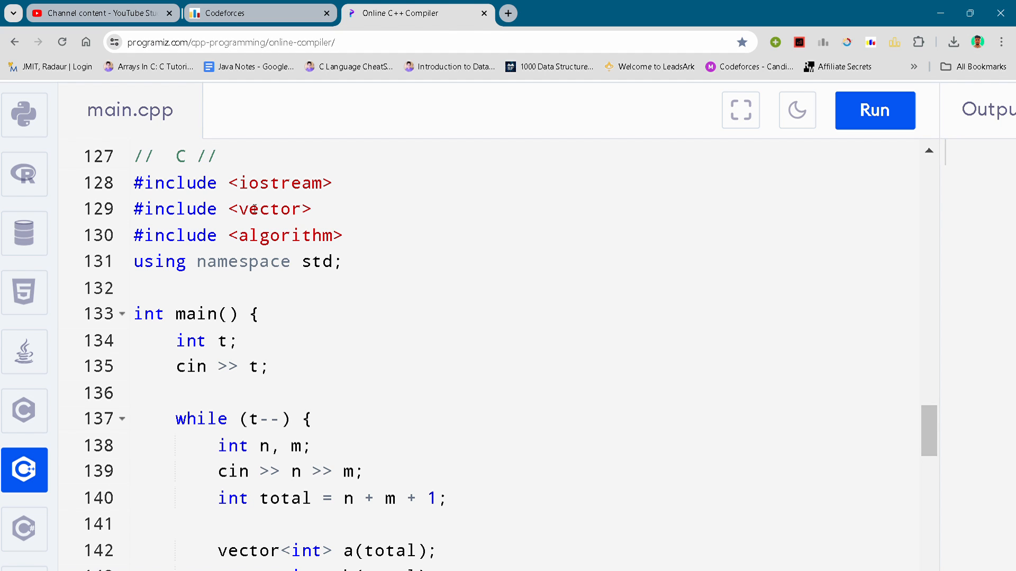
Scroll main.cpp from the // C // includes down to the loops reading arrays a and b.
left_click(407, 262)
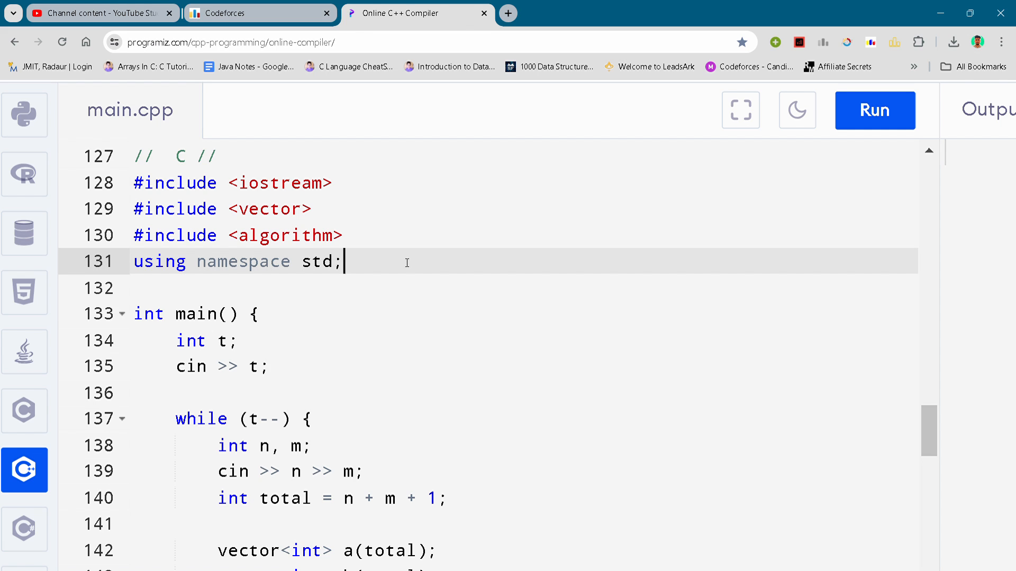
scroll("down", 3)
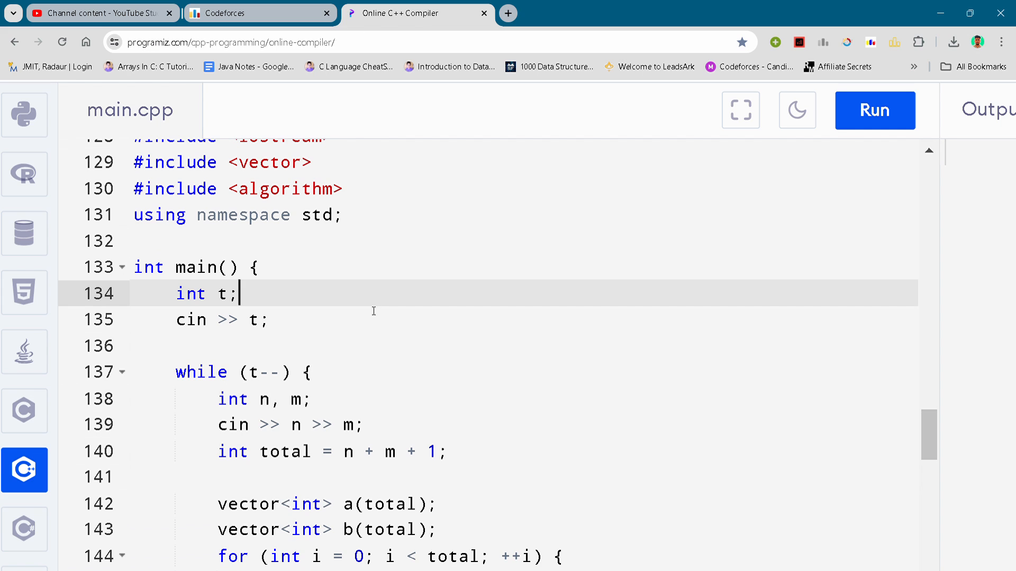
scroll("down", 3)
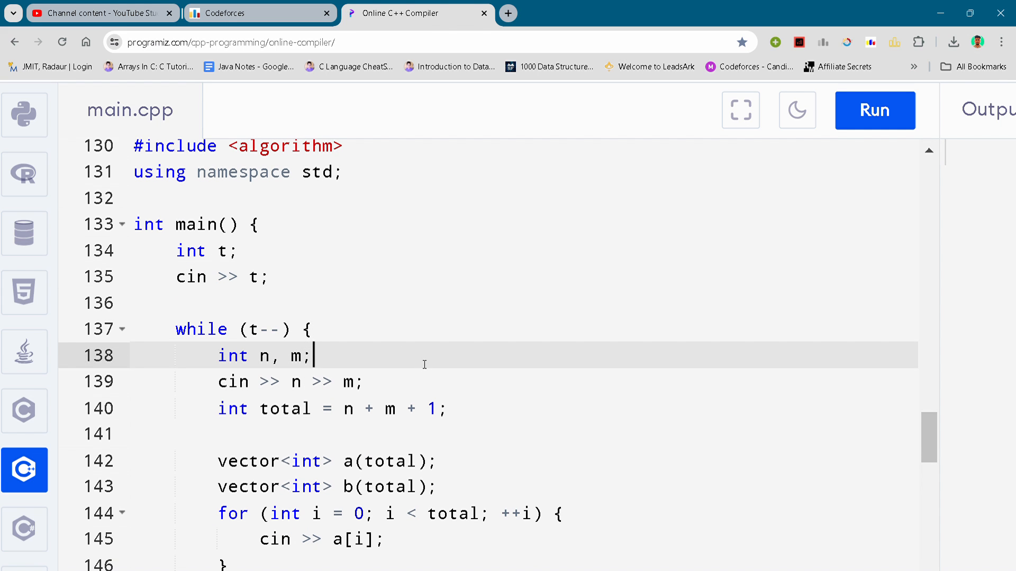
scroll("down", 3)
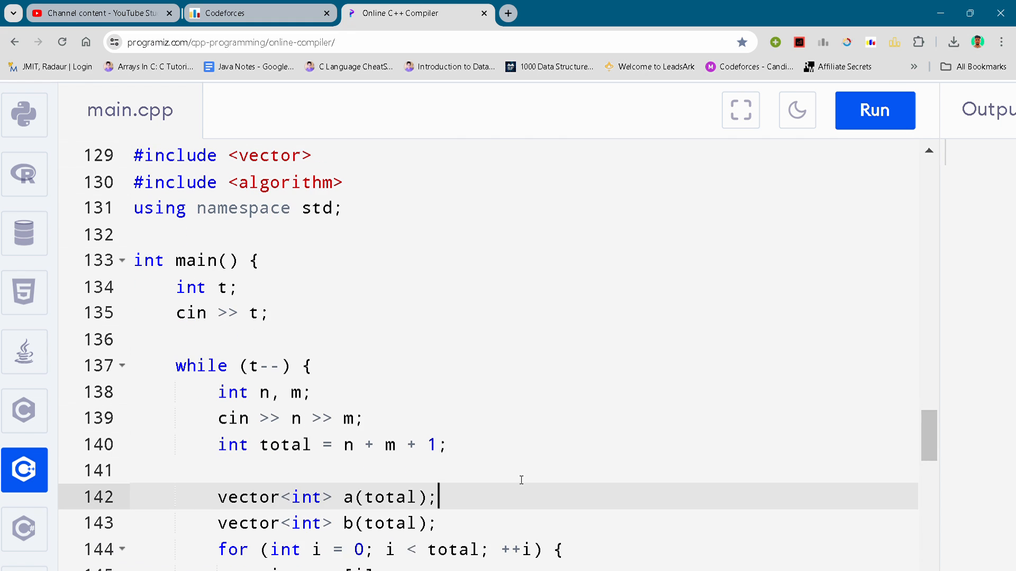
scroll("down", 3)
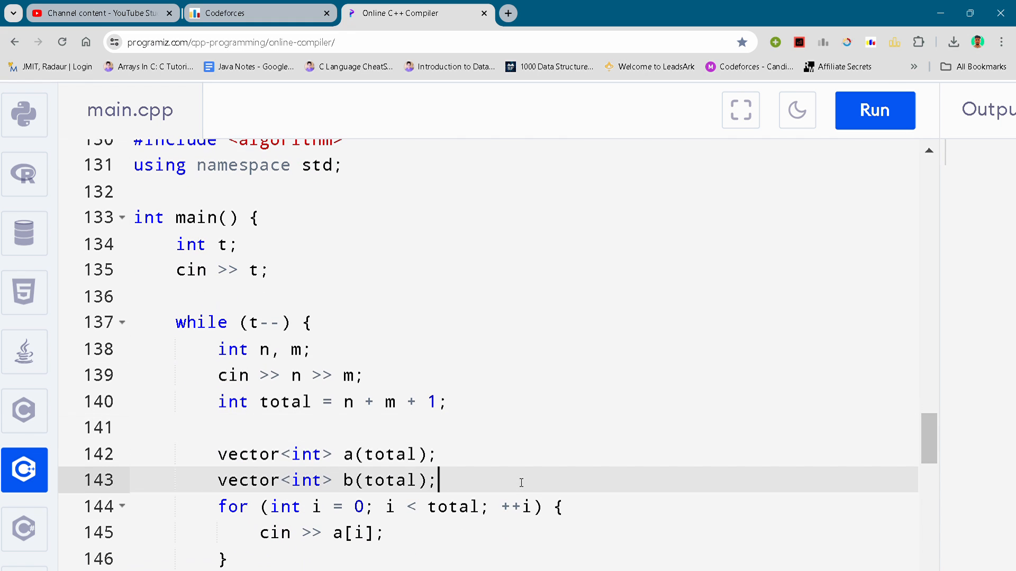
scroll("down", 3)
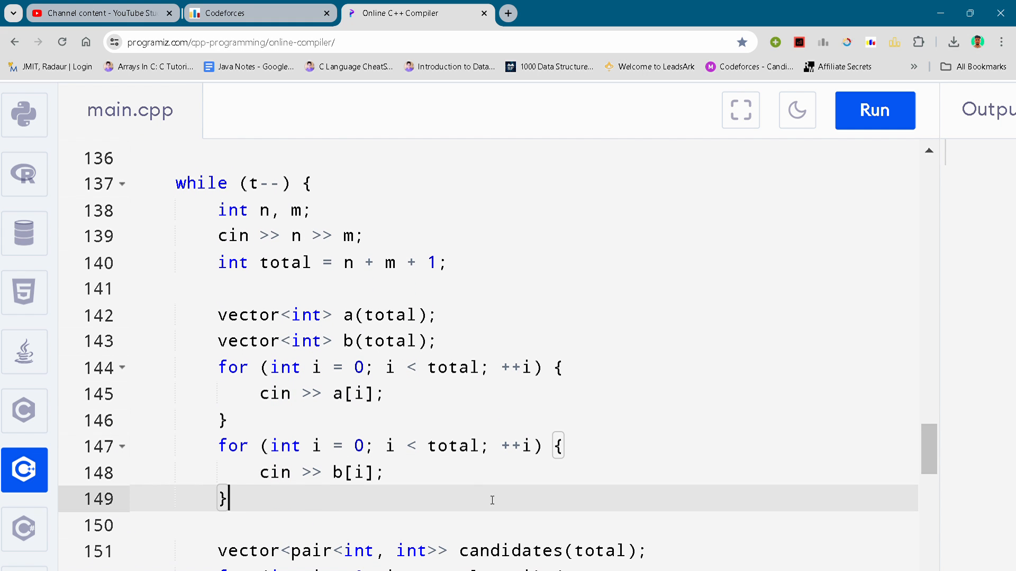
Scroll past the candidates vector to the sumA/sumB and totalProgramming/totalTesting loops.
scroll("down", 3)
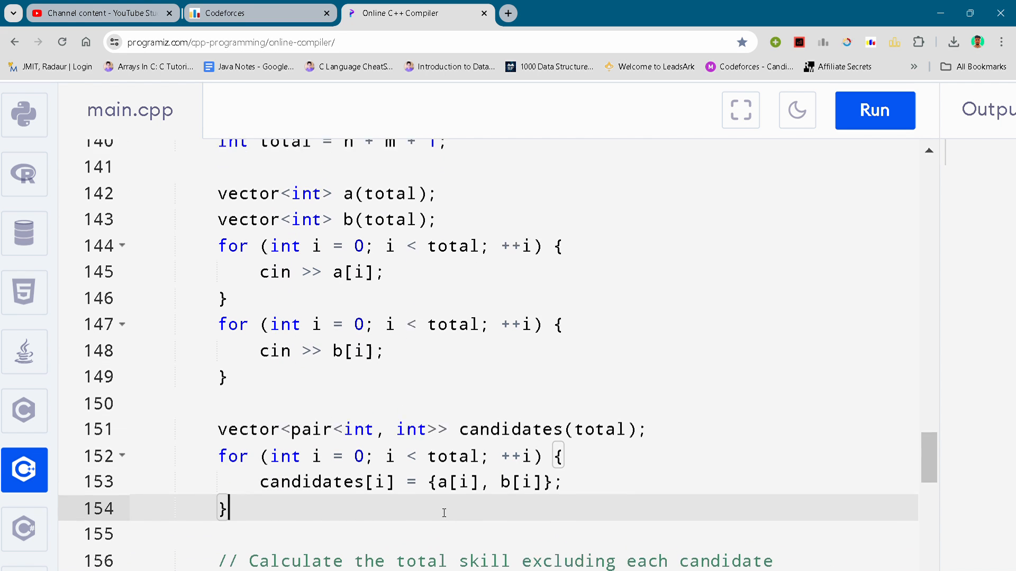
scroll("down", 3)
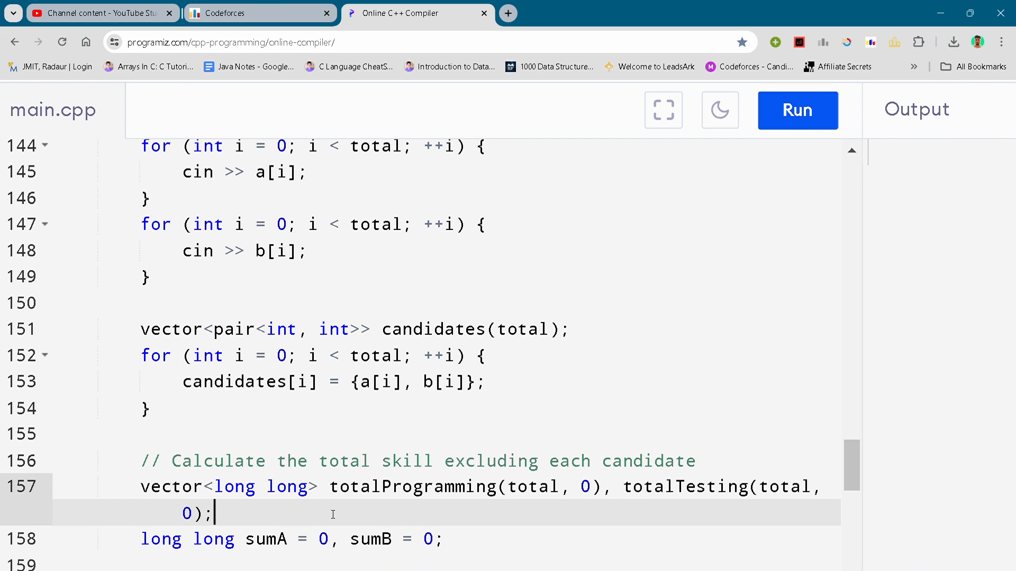
scroll("down", 3)
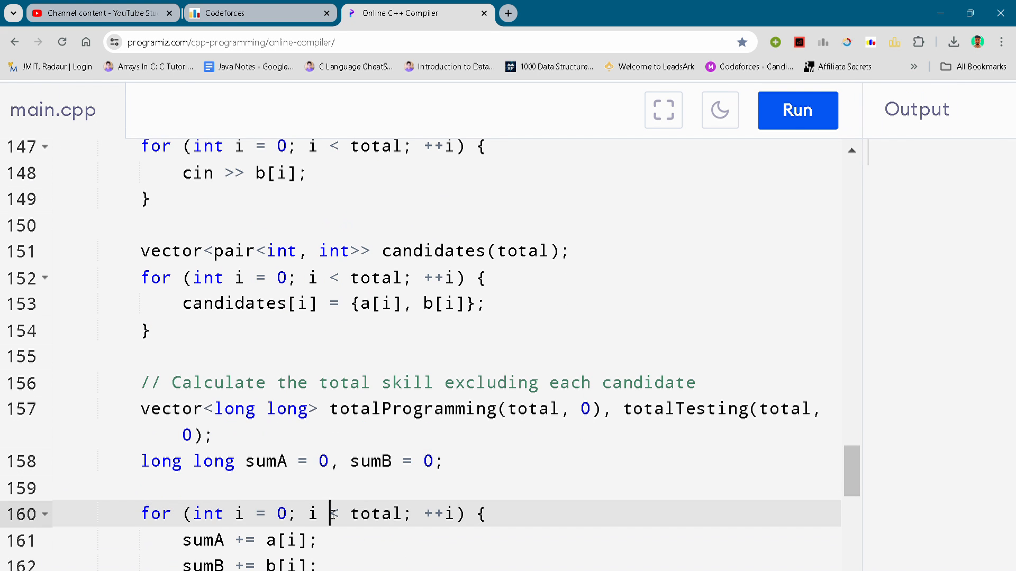
scroll("down", 3)
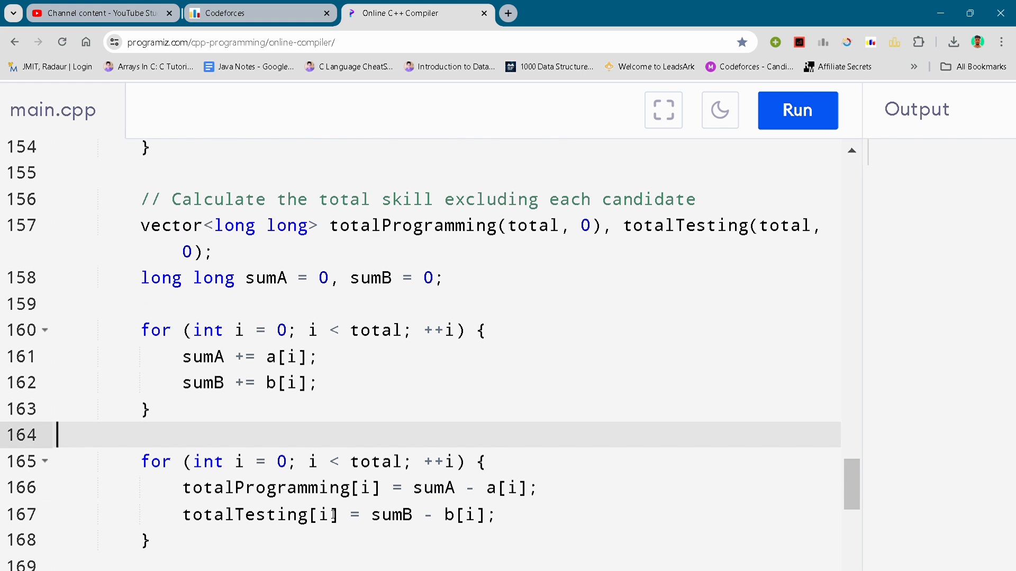
scroll("down", 3)
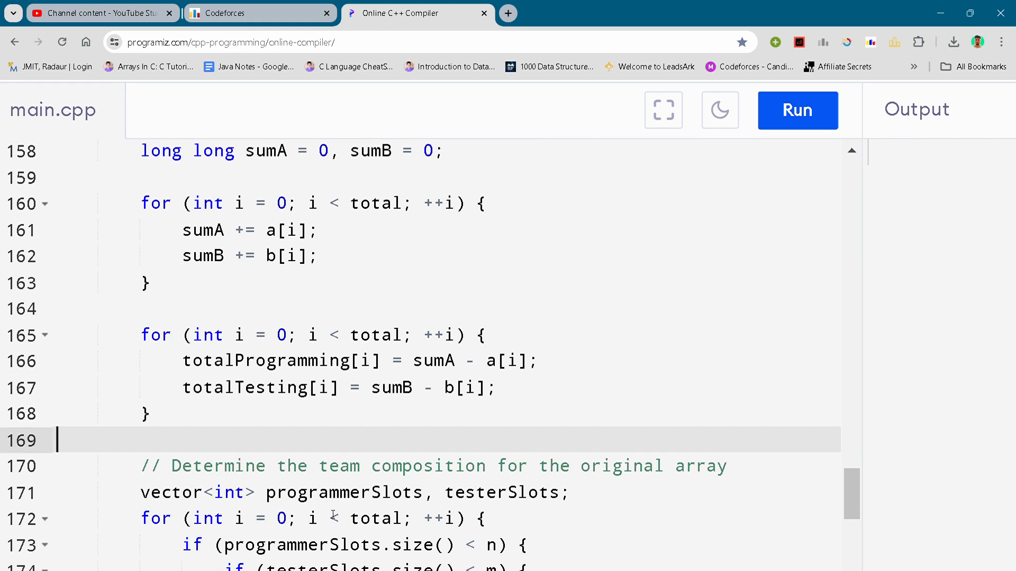
Scroll through the programmerSlots/testerSlots loop to the original programming and testing skill sums.
scroll("down", 3)
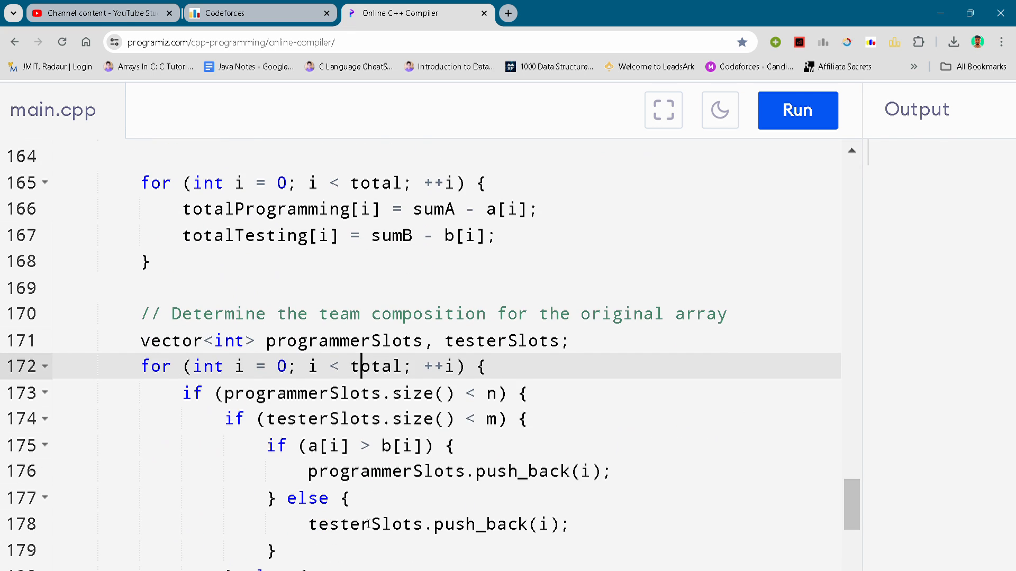
scroll("down", 3)
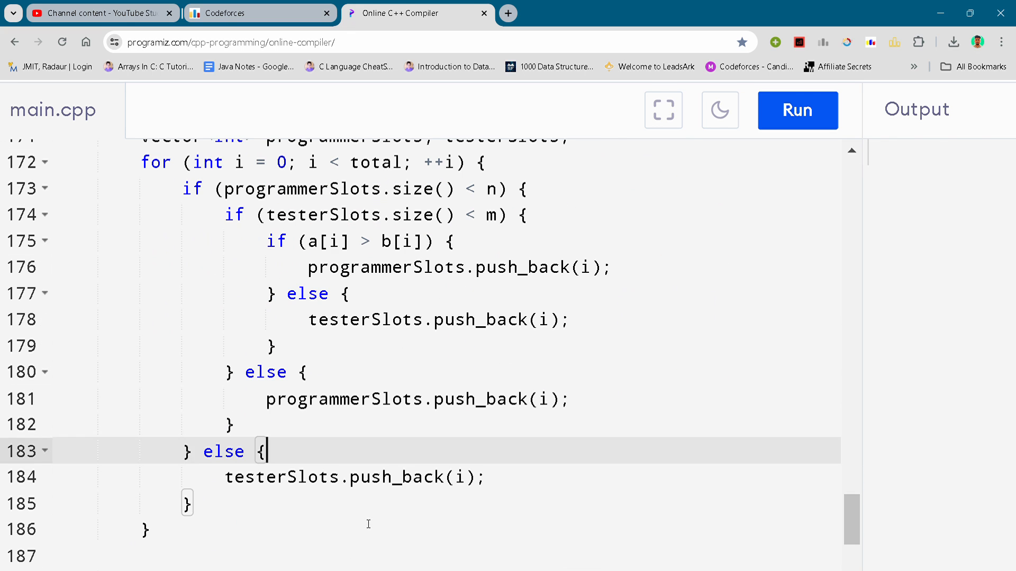
left_click(145, 529)
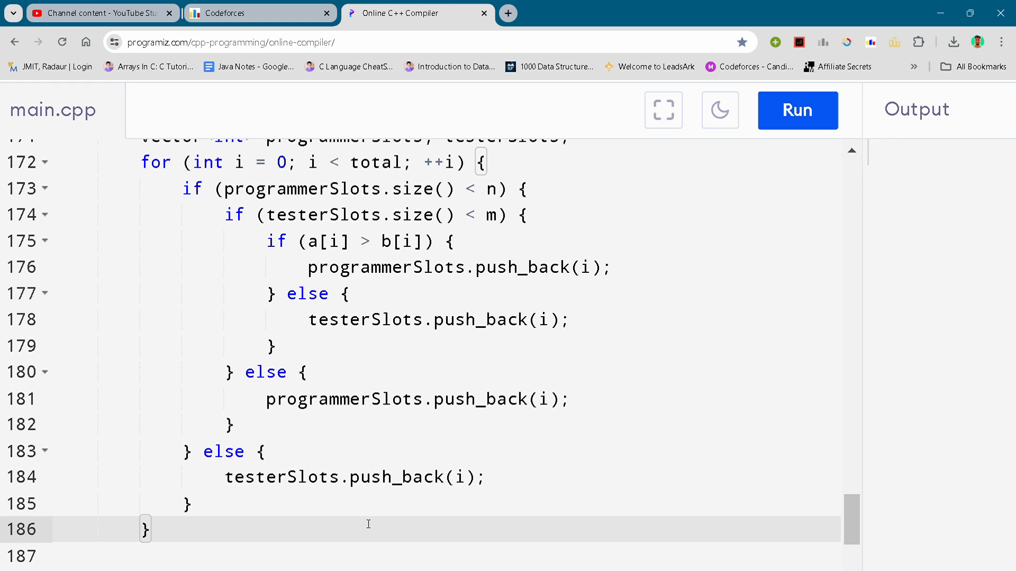
scroll("down", 3)
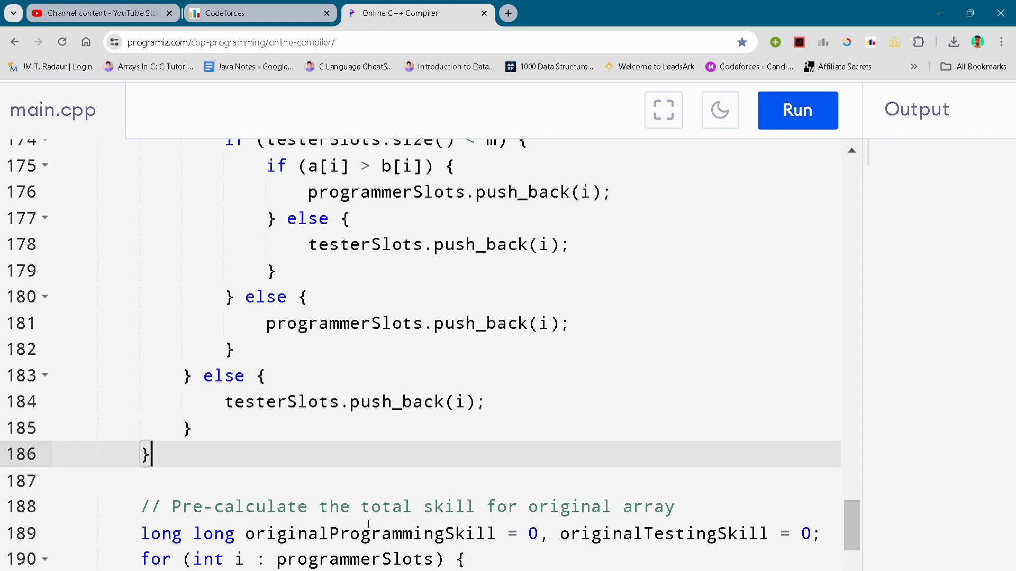
scroll("down", 3)
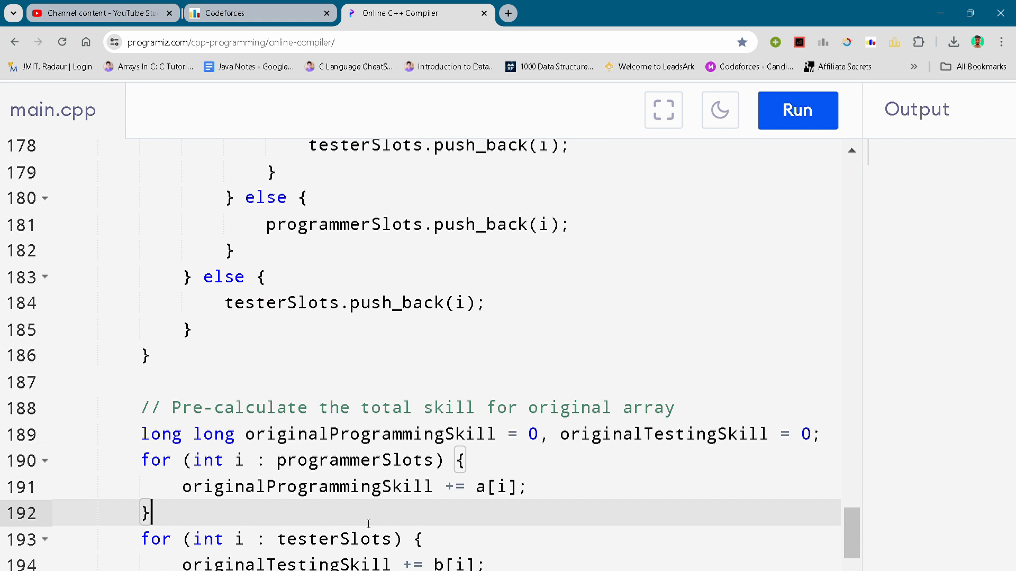
scroll("down", 3)
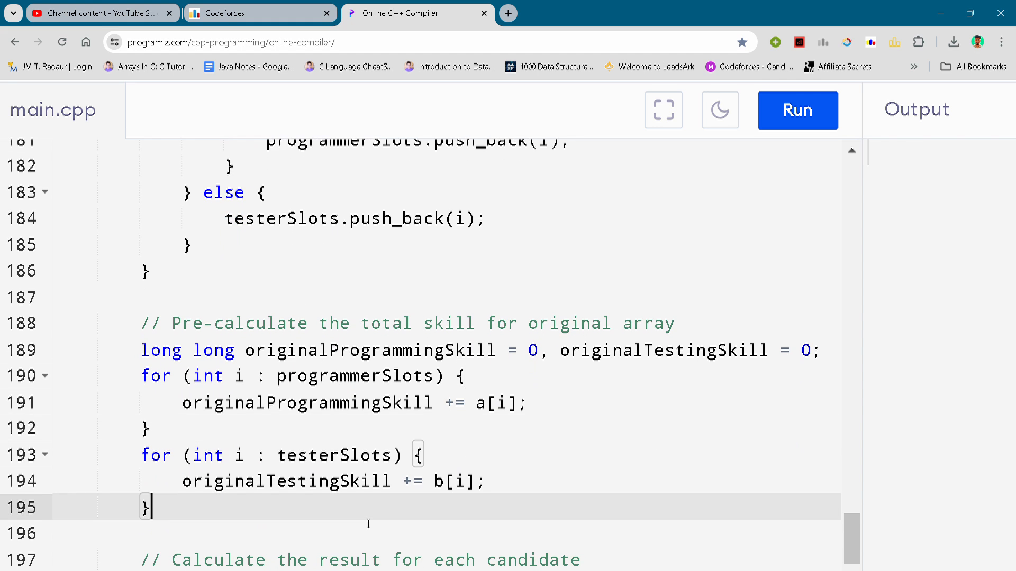
scroll("down", 3)
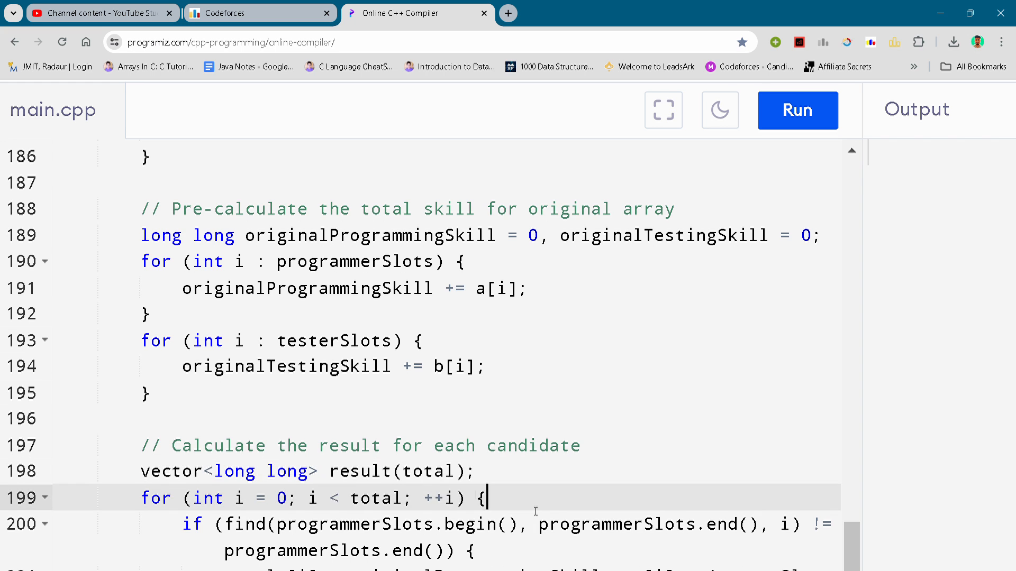
Scroll to the per-candidate result loop, the cout loop and return 0, with problem D appearing below.
scroll("down", 3)
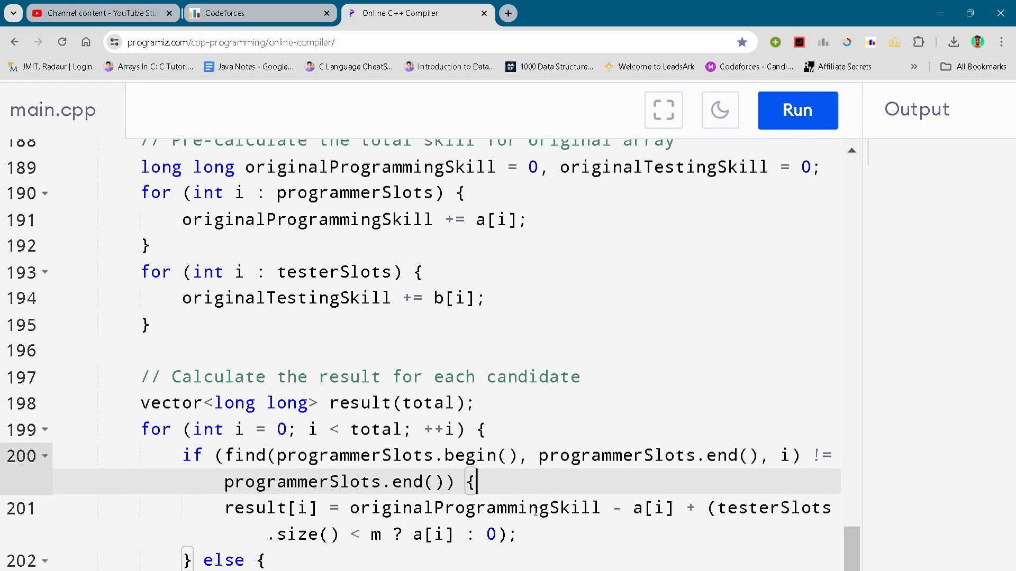
scroll("down", 3)
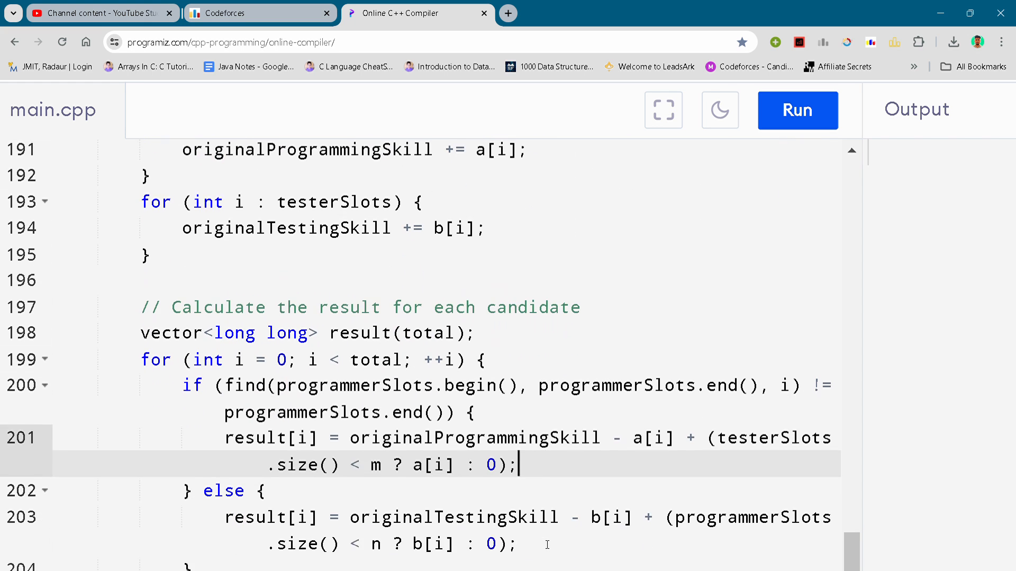
scroll("down", 3)
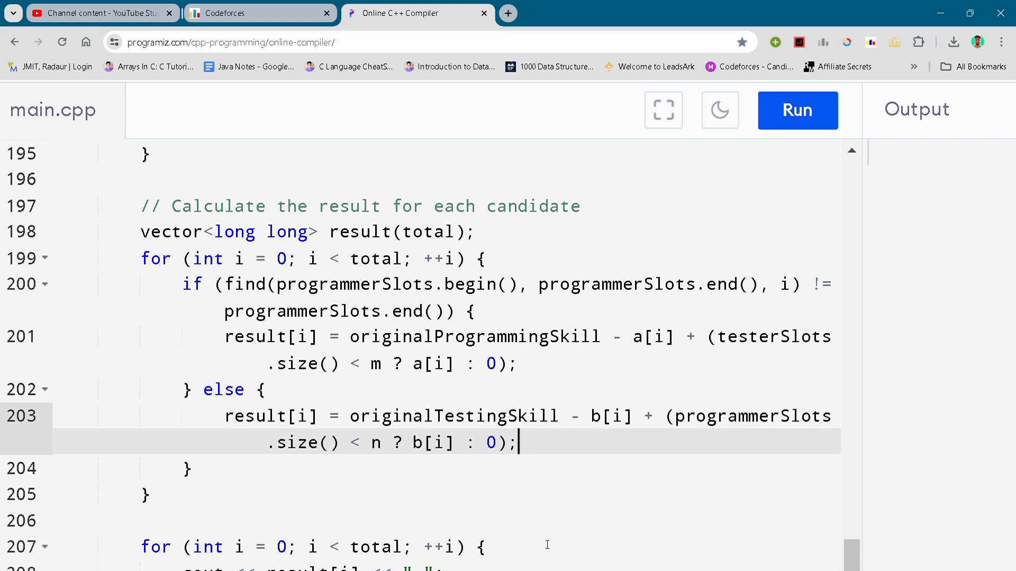
scroll("down", 3)
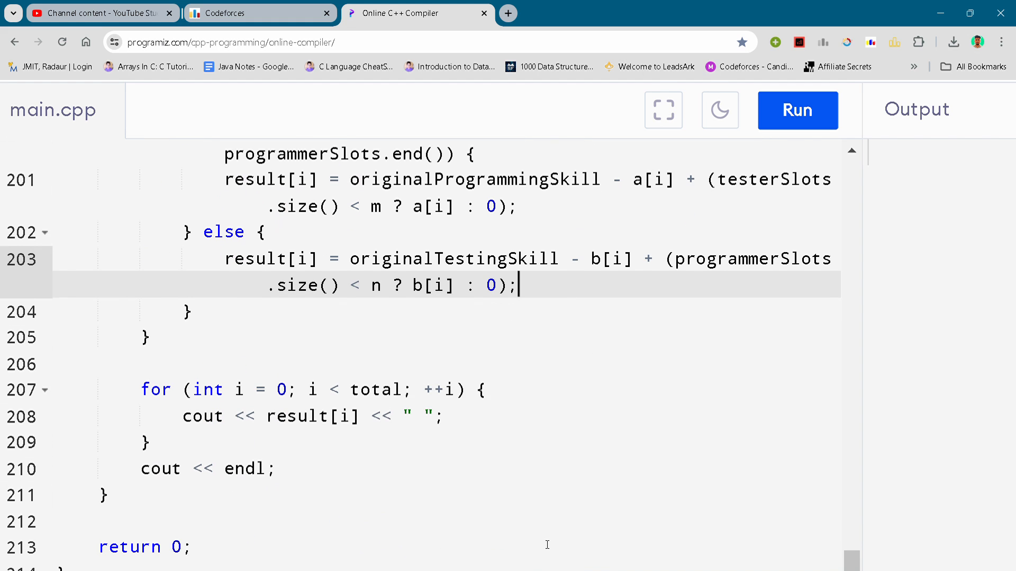
scroll("down", 3)
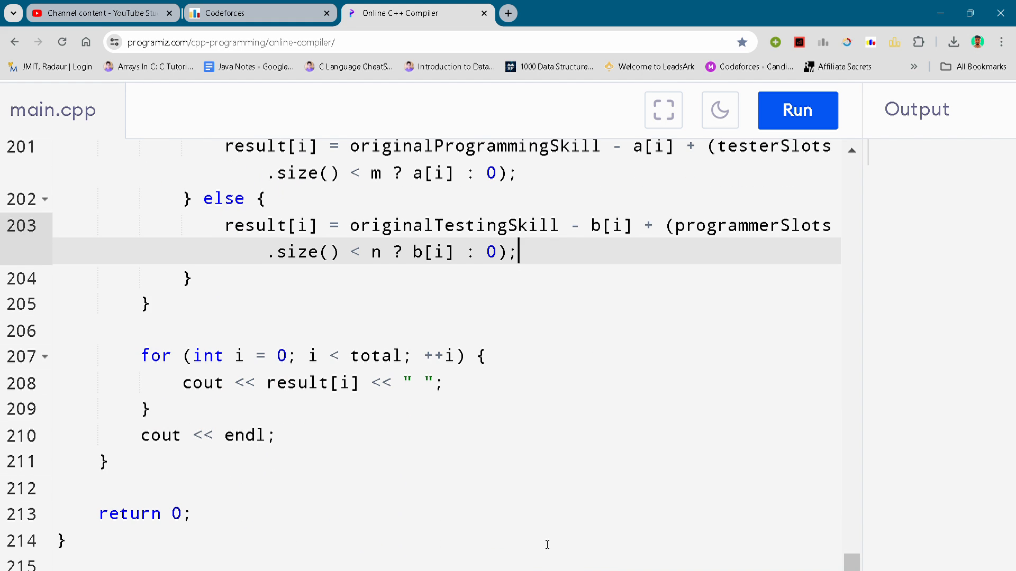
scroll("down", 3)
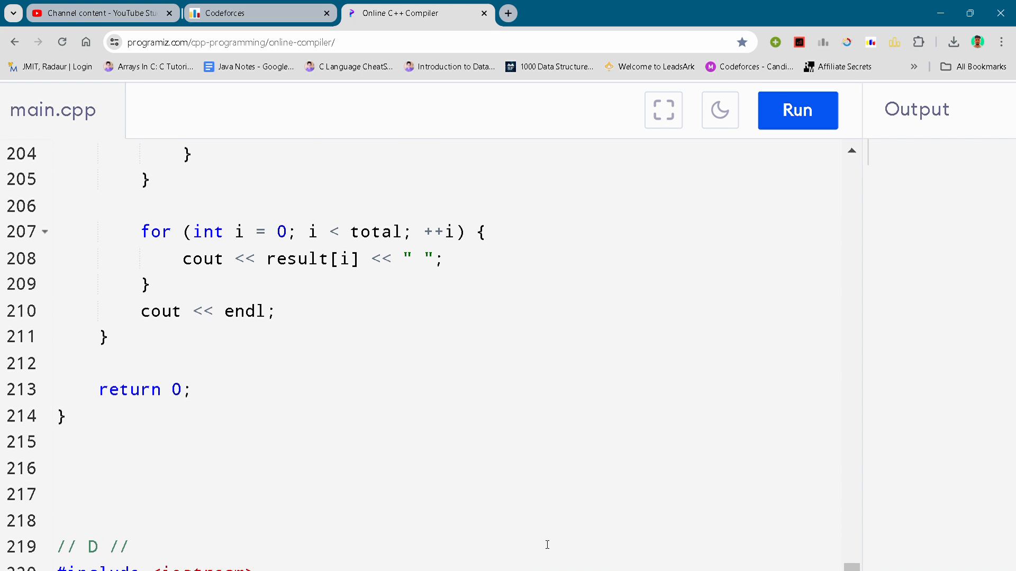
scroll("down", 3)
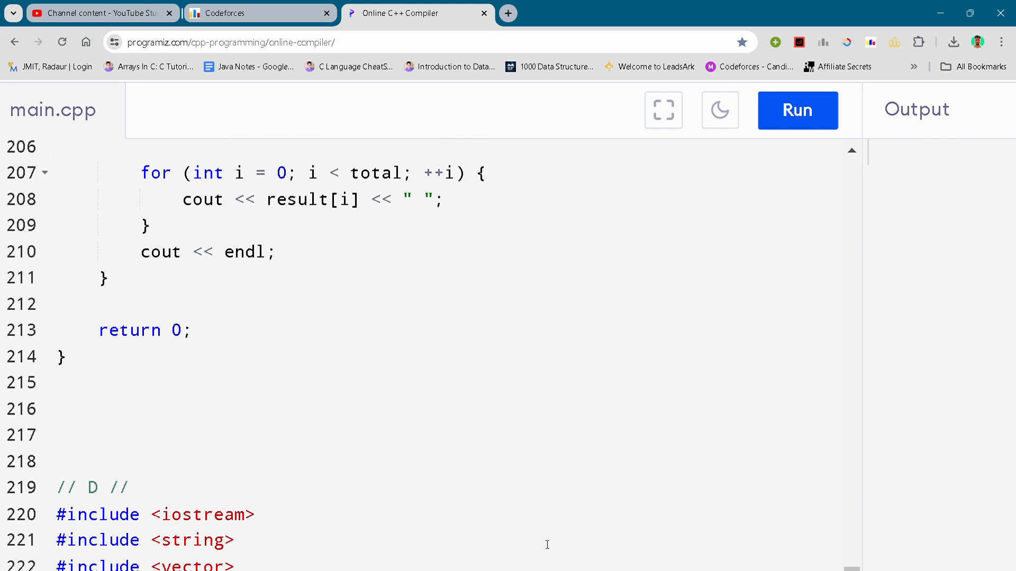
scroll("up", 3)
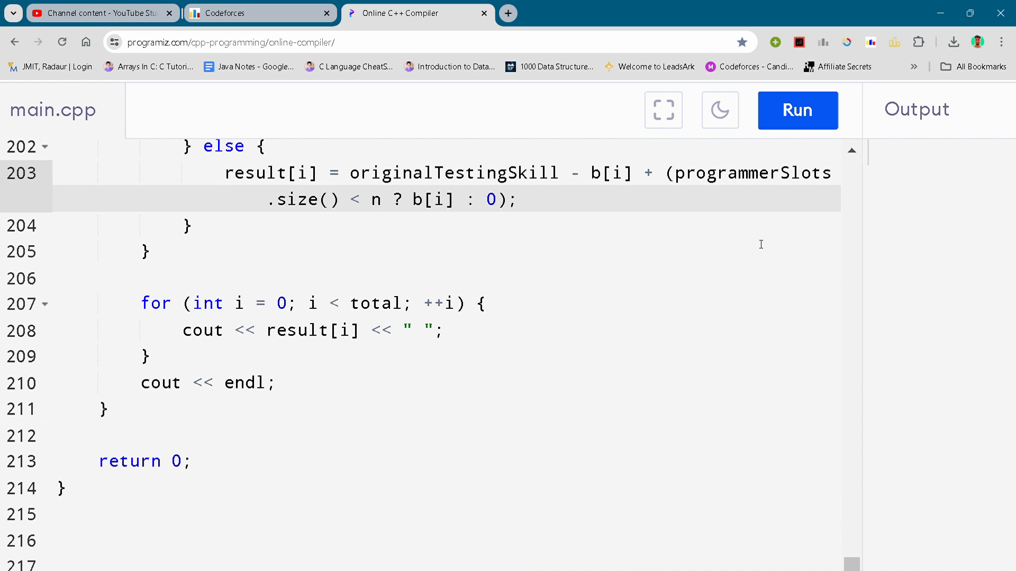